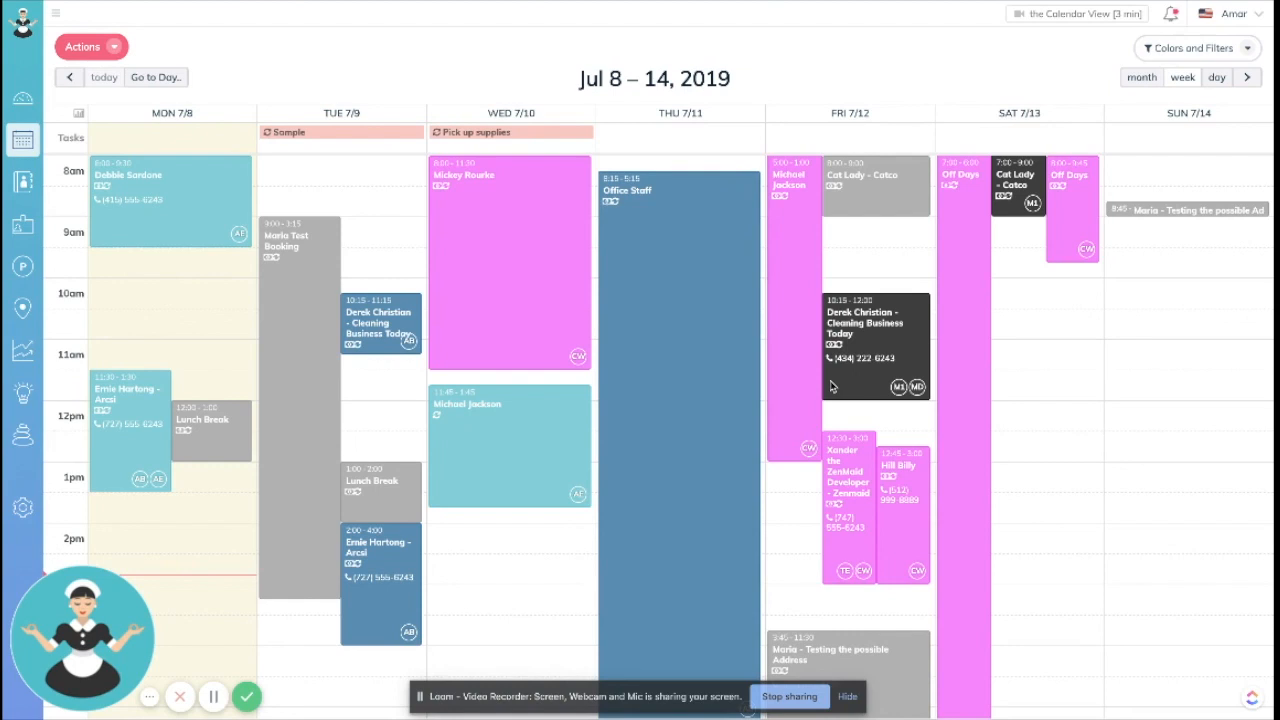
mouse_move(922, 253)
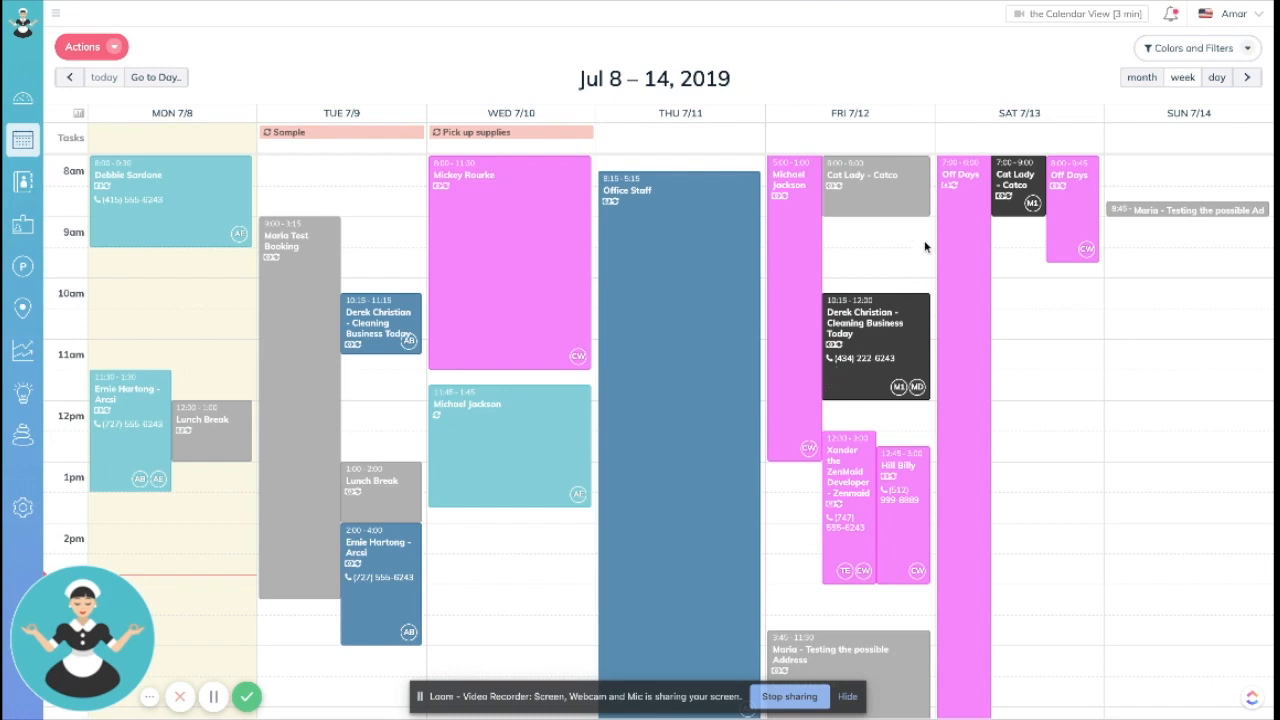
mouse_move(702, 323)
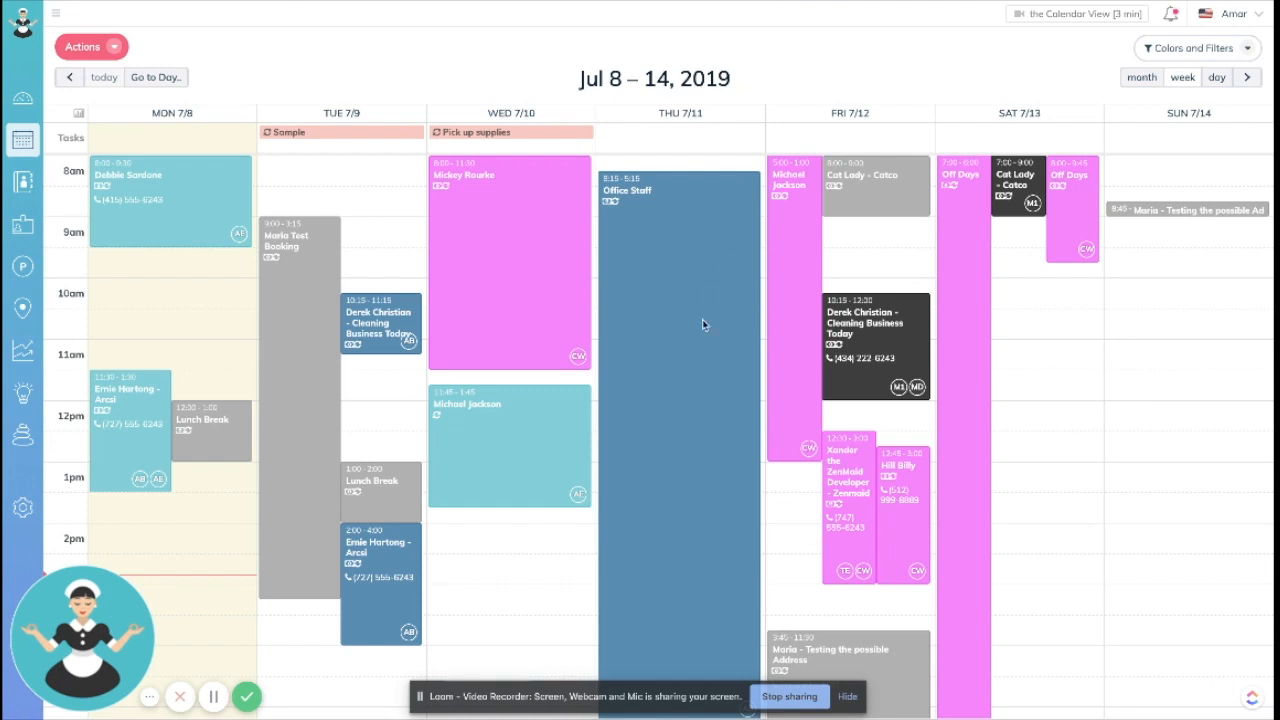
mouse_move(849, 254)
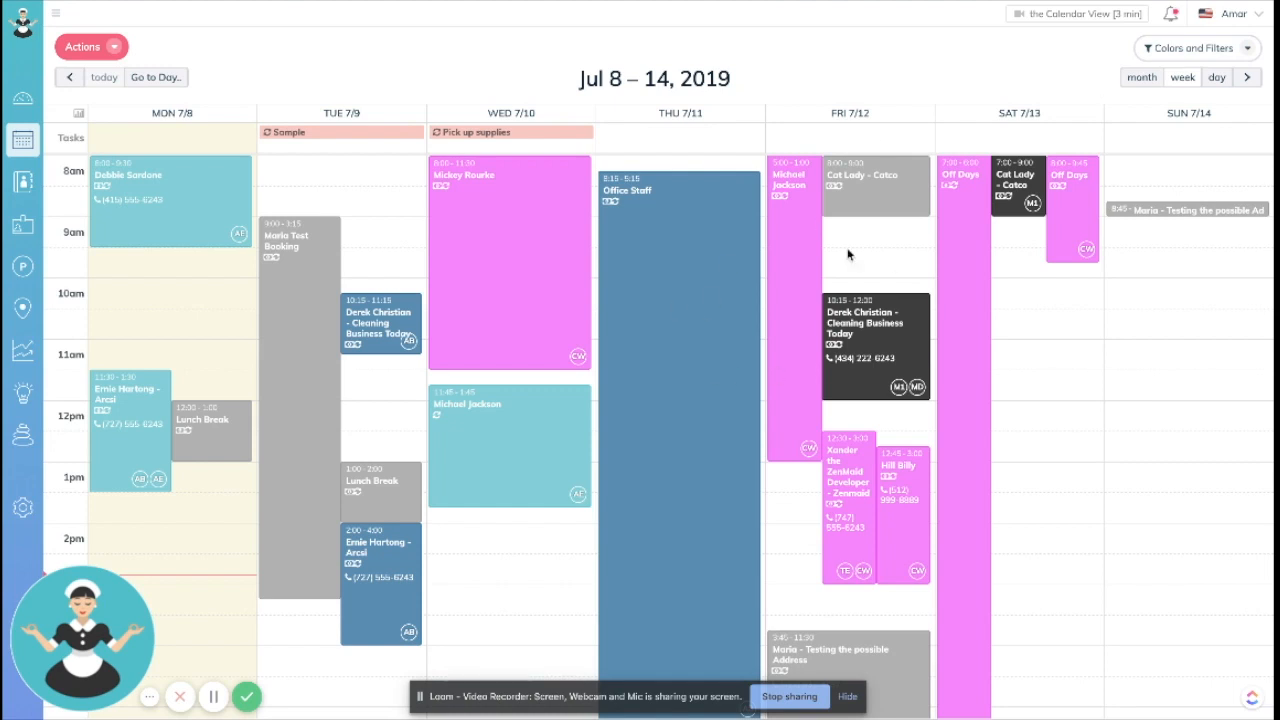
mouse_move(1035, 65)
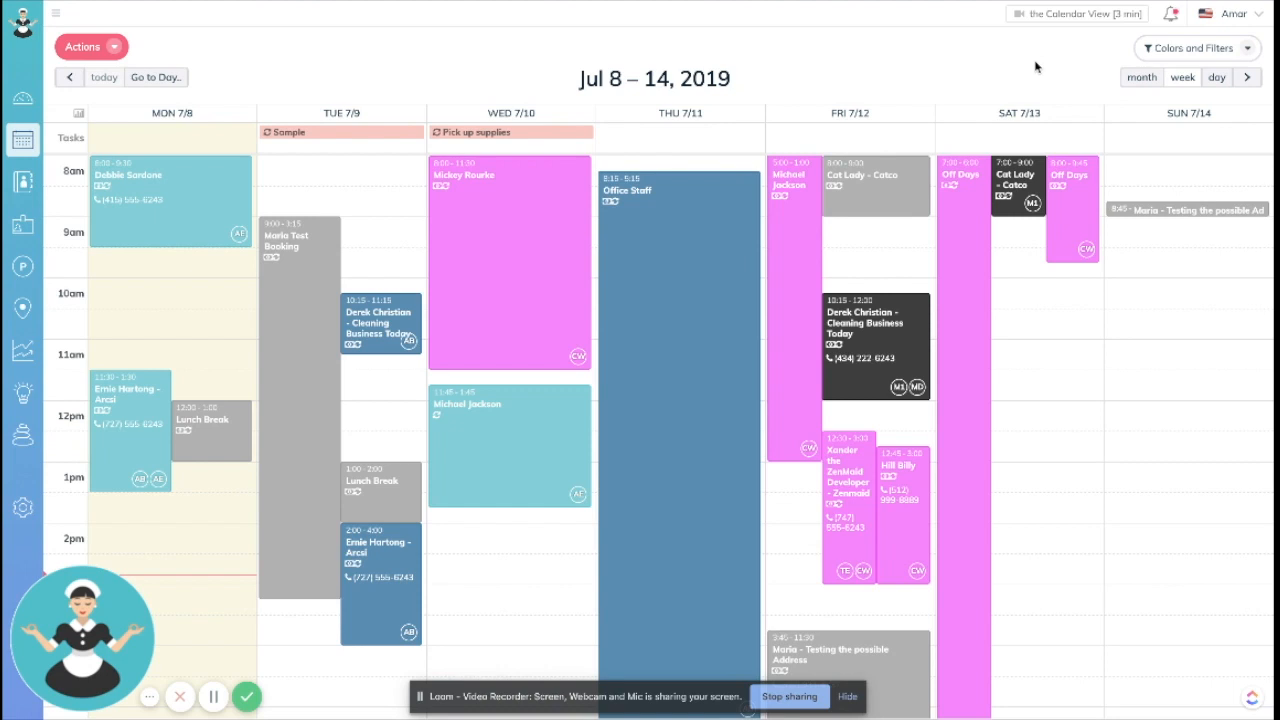
mouse_move(1007, 61)
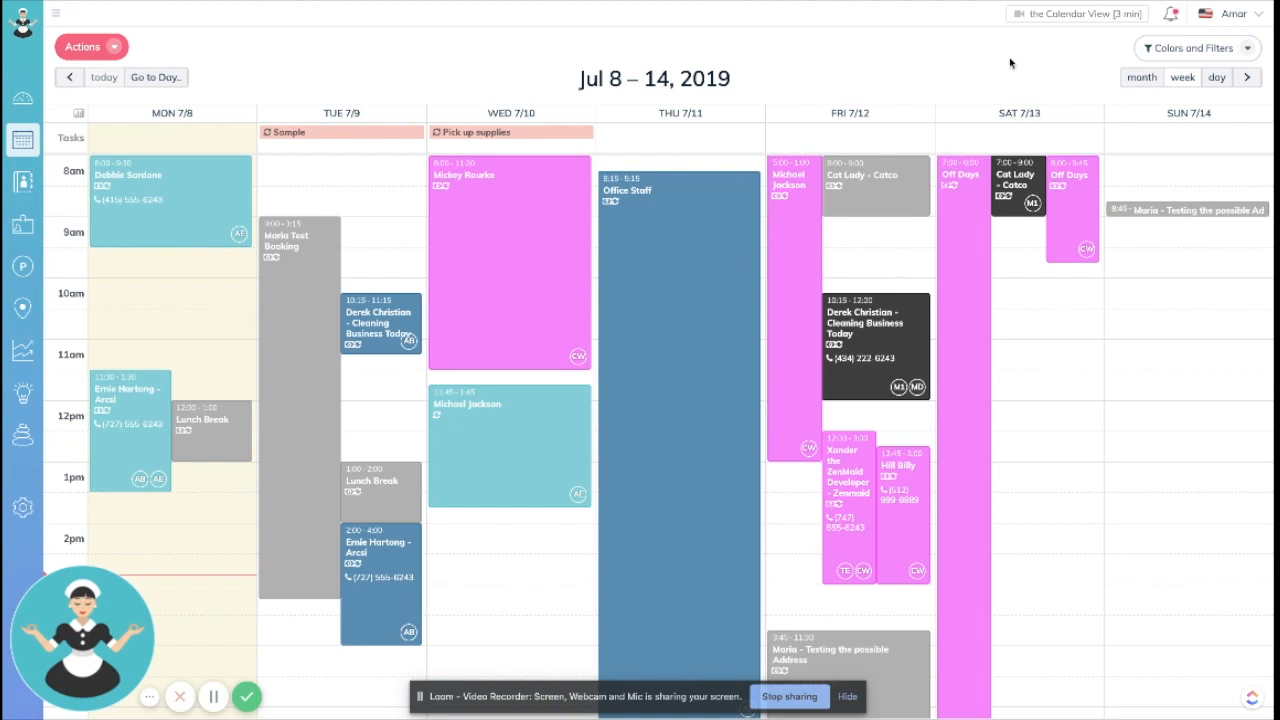
mouse_move(1155, 48)
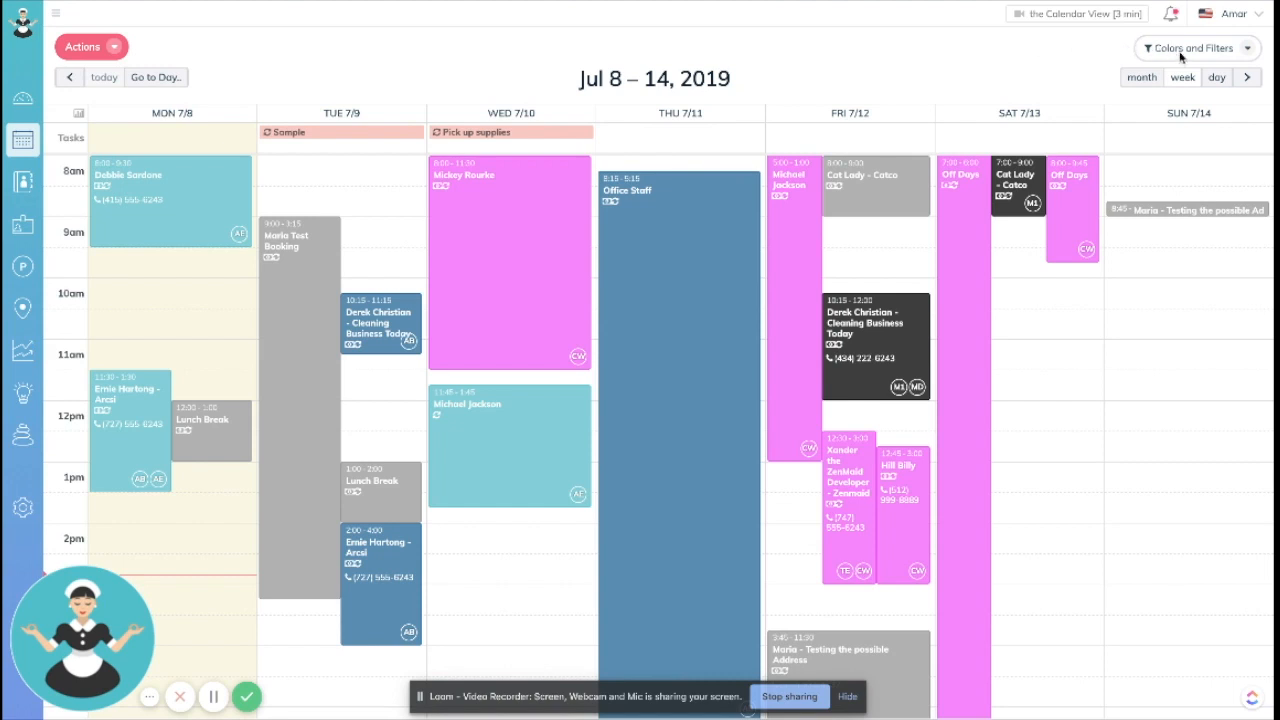
Switch the Jul 8–14 calendar colouring to Color by Paid/Unpaid.
click(1190, 47)
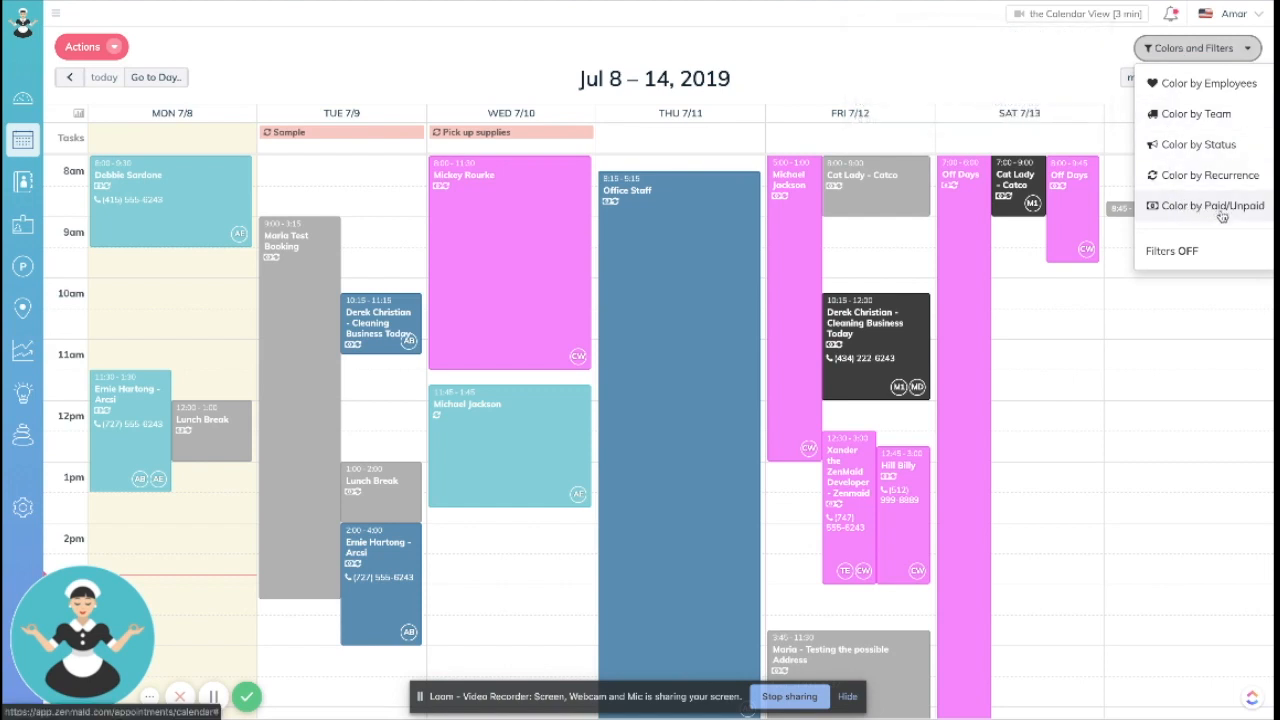
click(1202, 205)
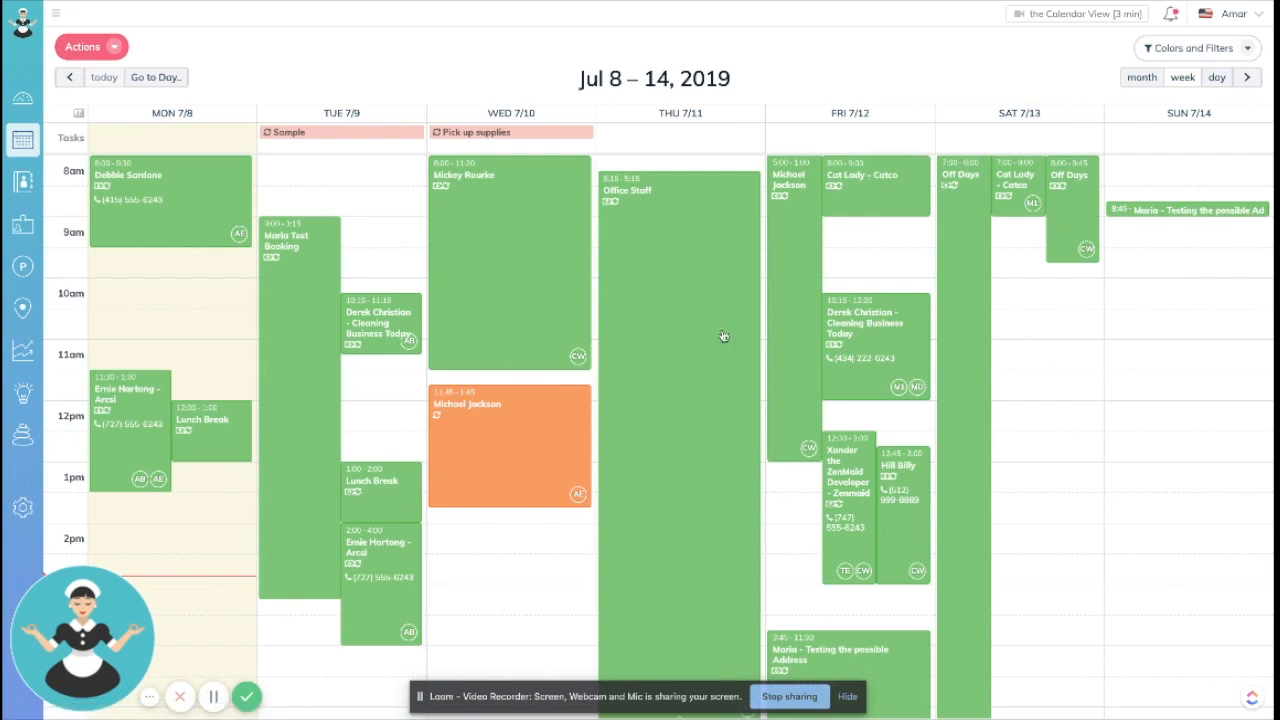
mouse_move(681, 541)
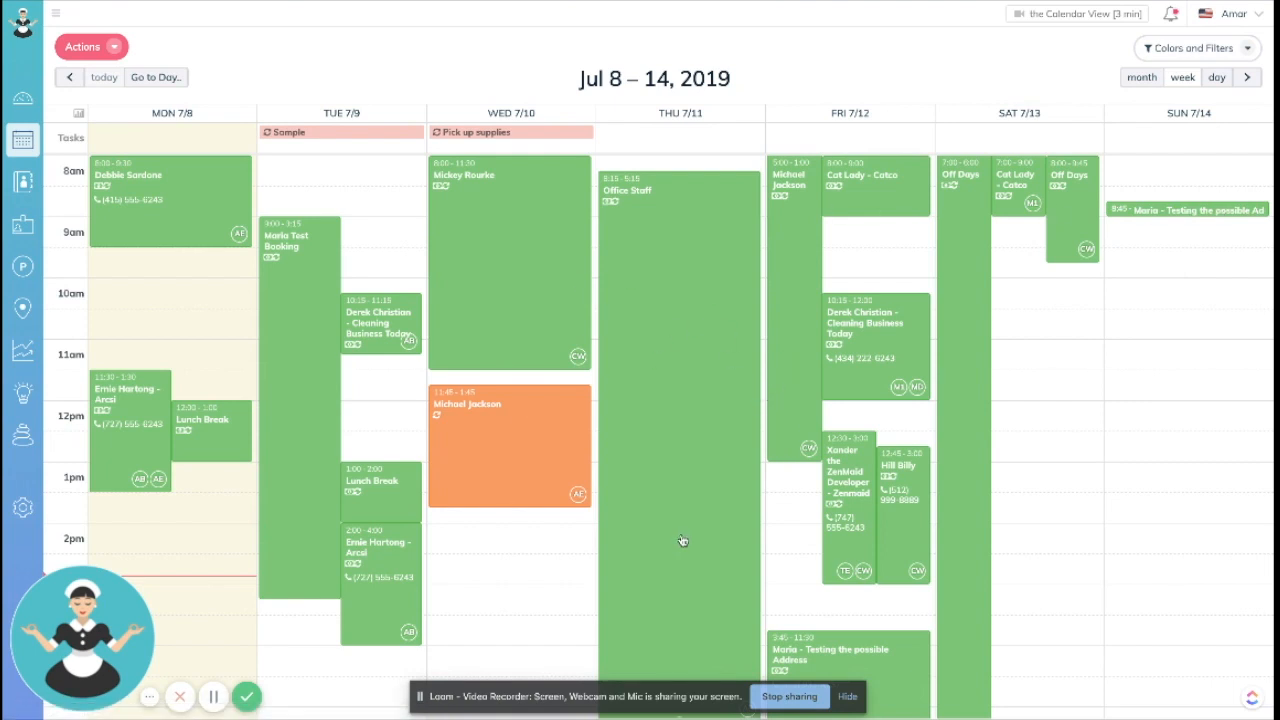
mouse_move(508, 447)
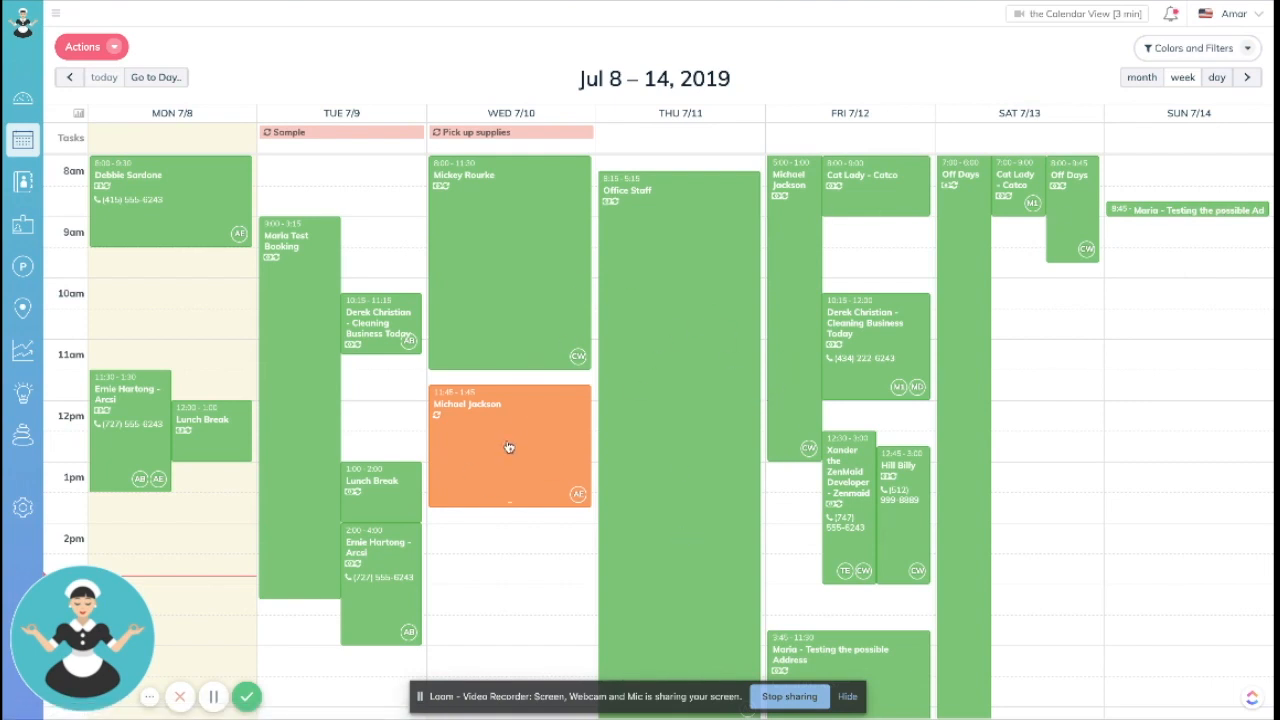
mouse_move(516, 434)
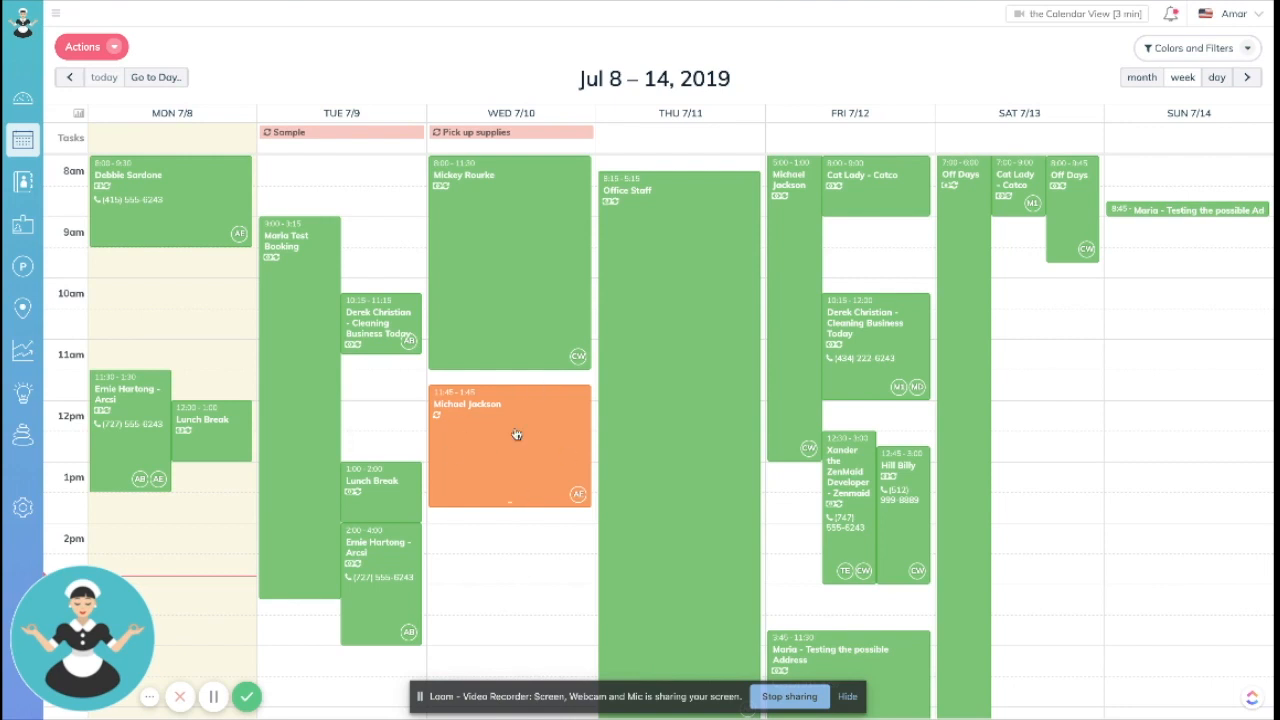
Mark Michael Jackson's Wednesday appointment, totalling $108.00, as paid.
click(513, 433)
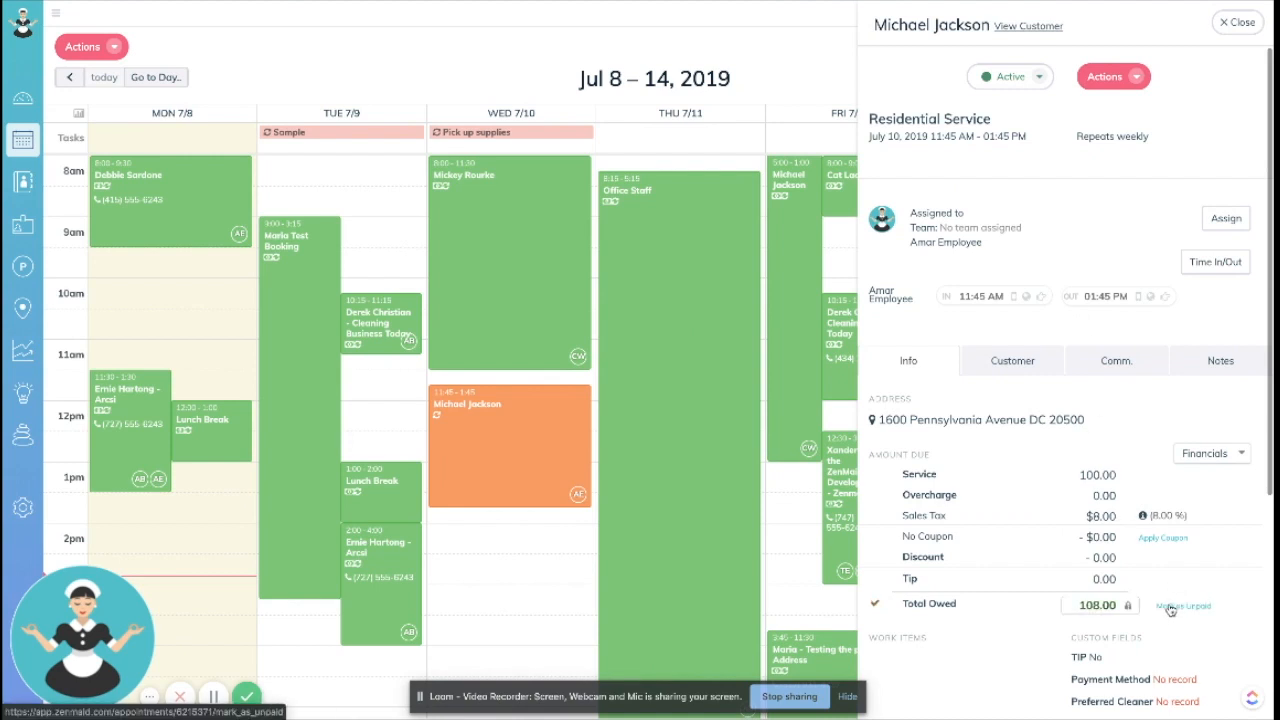
click(1224, 24)
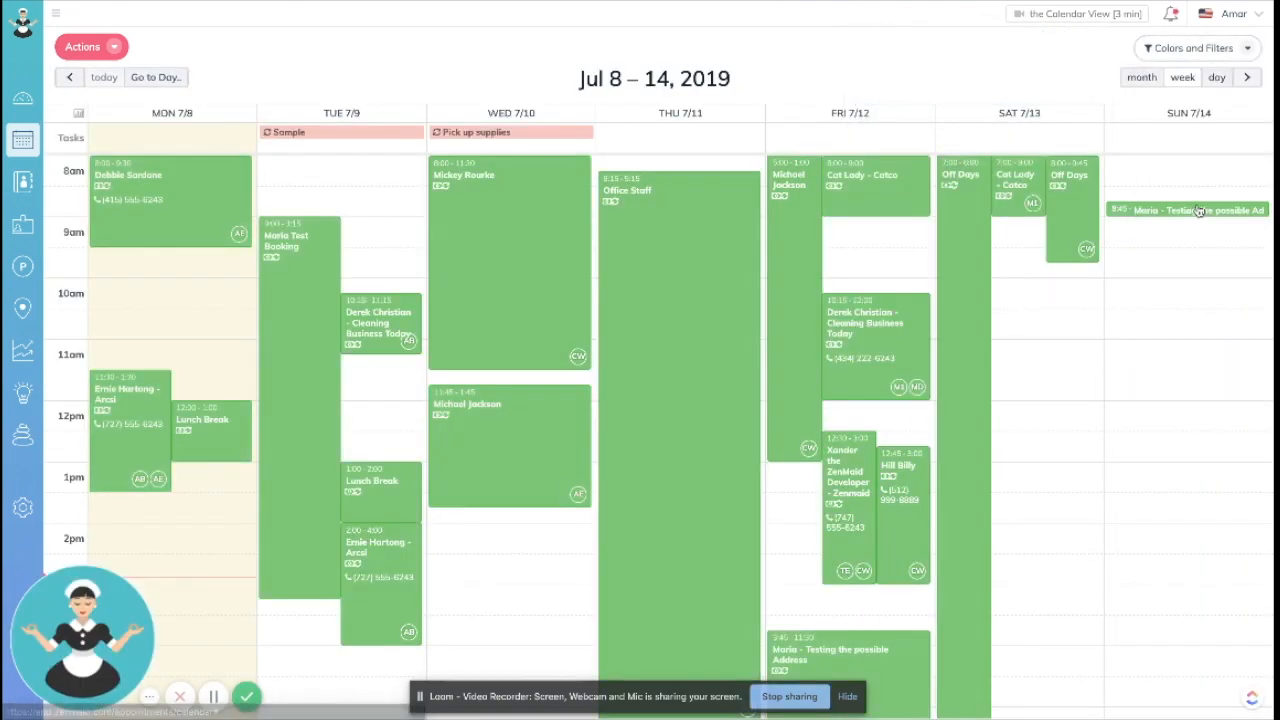
mouse_move(908, 356)
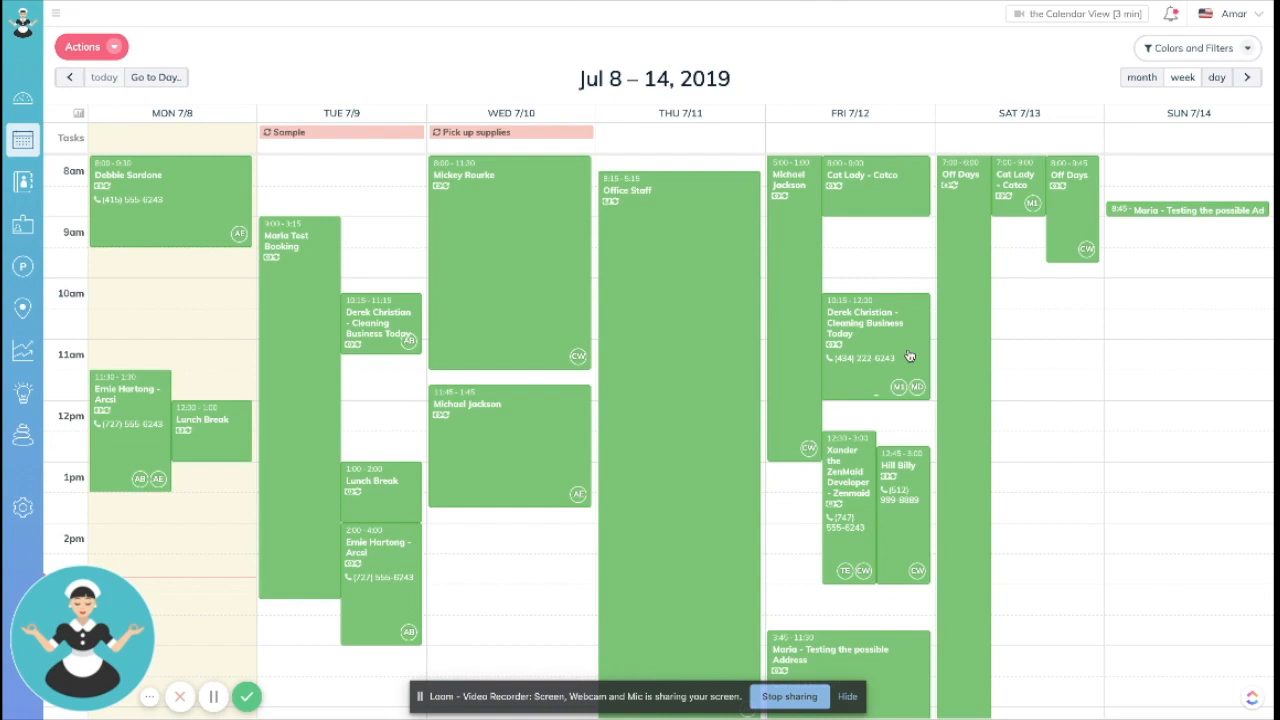
mouse_move(1170, 62)
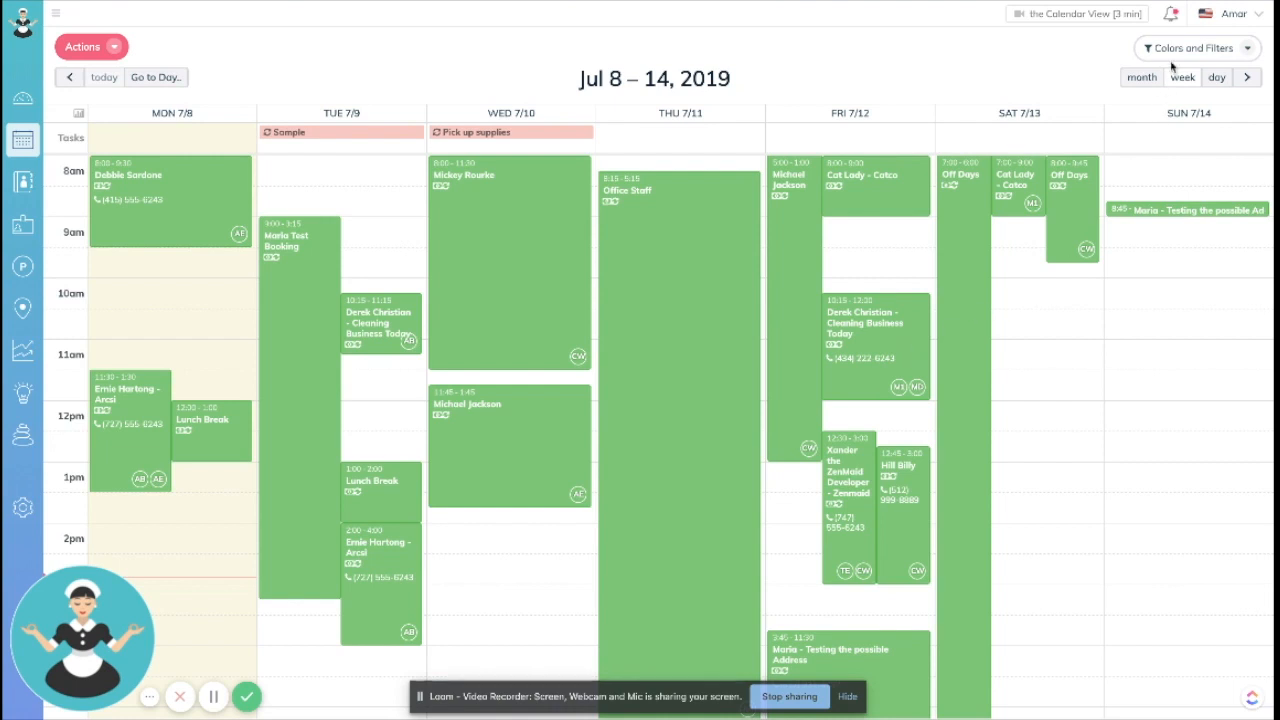
Reopen the Colors and Filters options with every appointment showing green.
click(1189, 47)
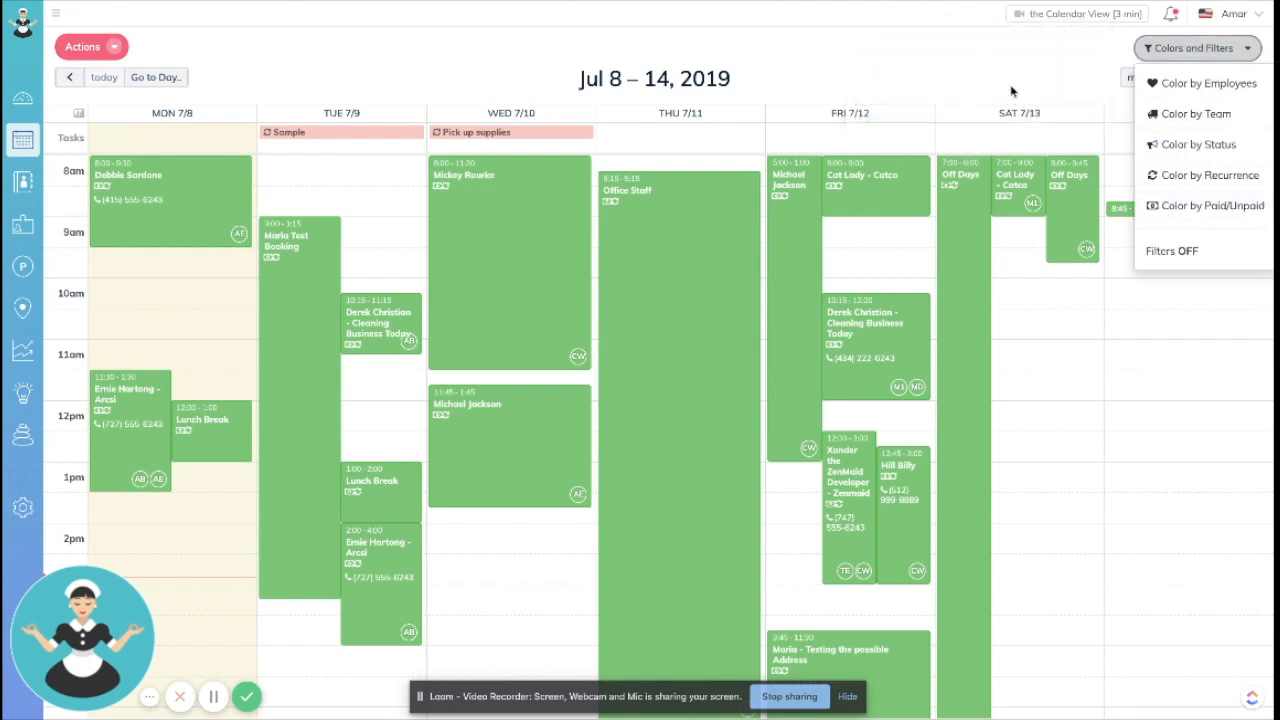